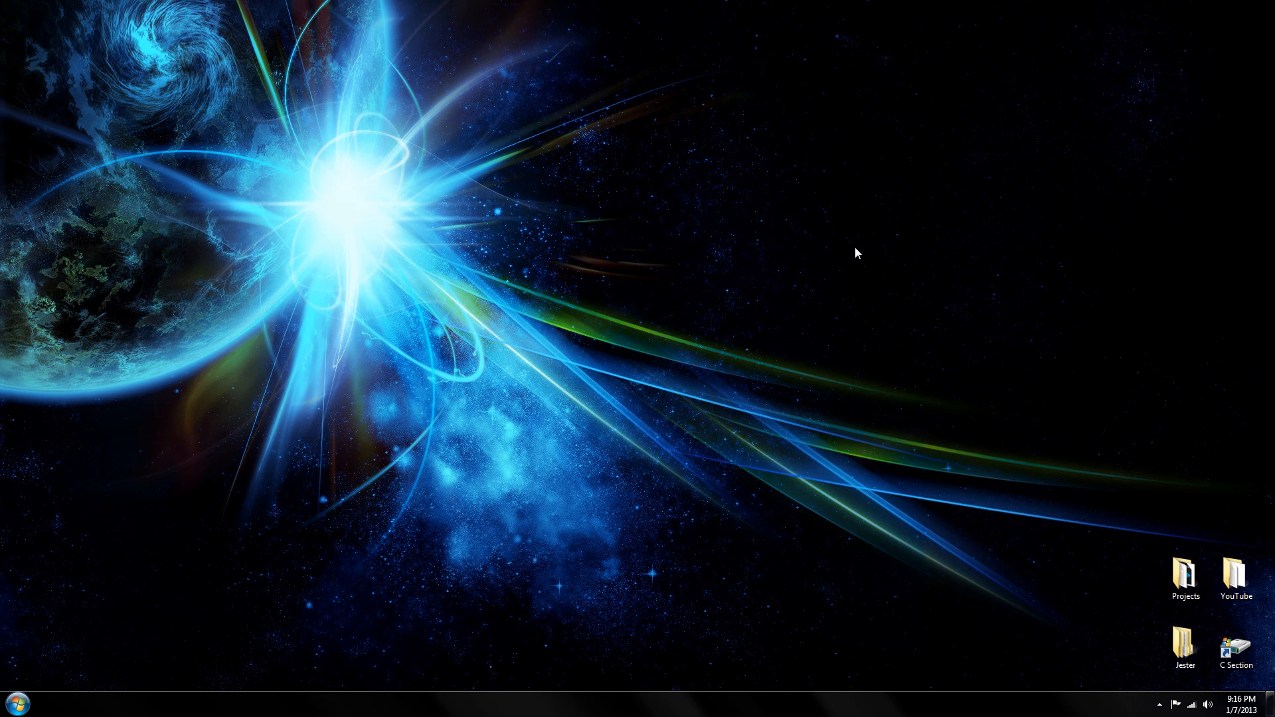
mouse_move(844, 248)
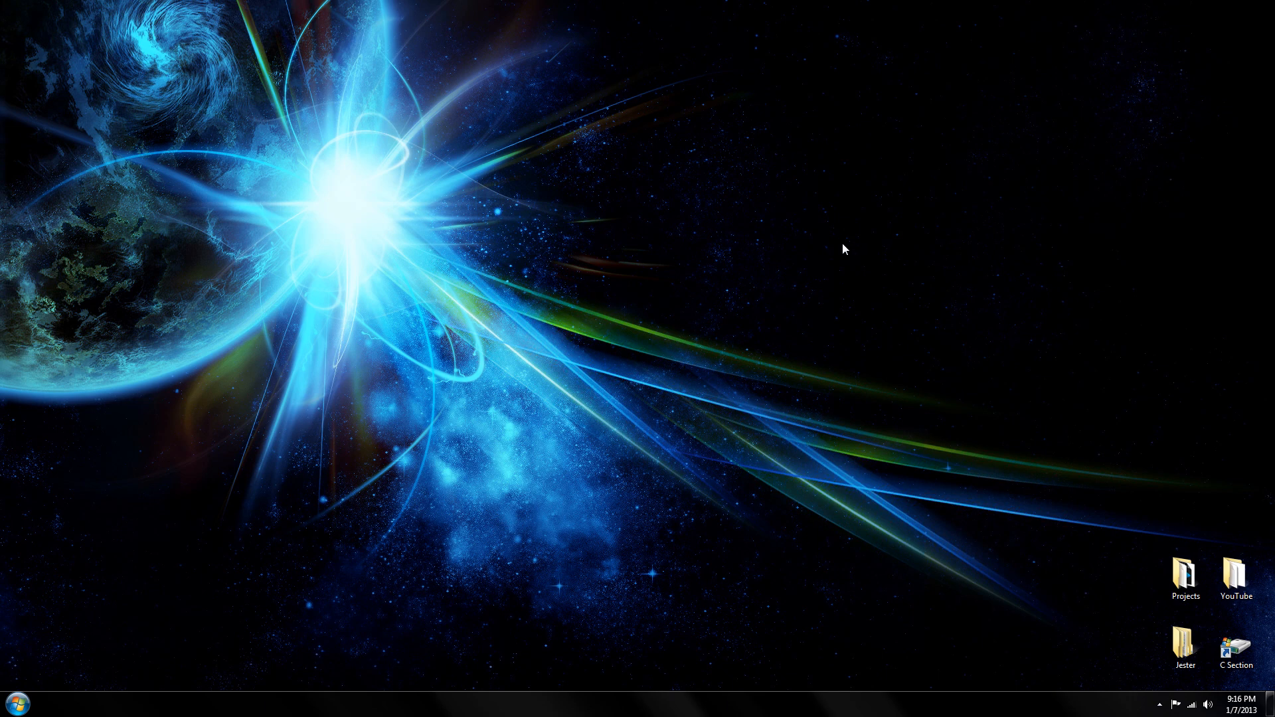
mouse_move(769, 277)
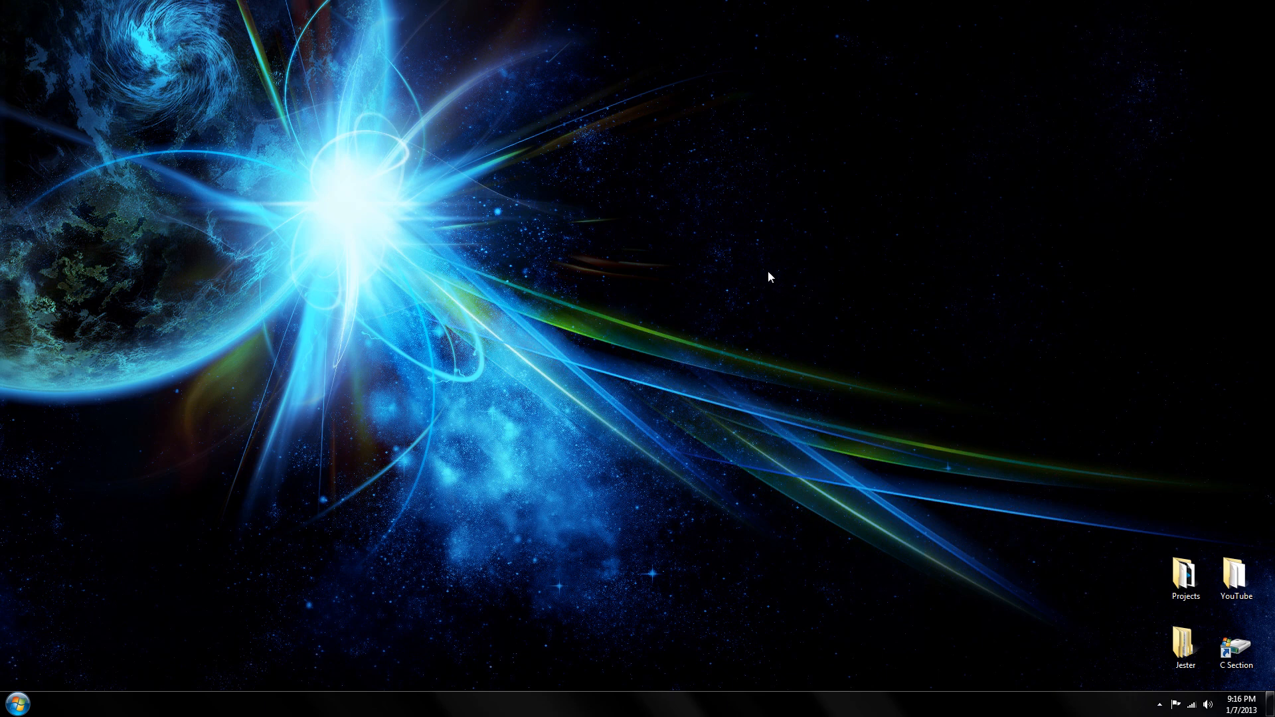
mouse_move(757, 250)
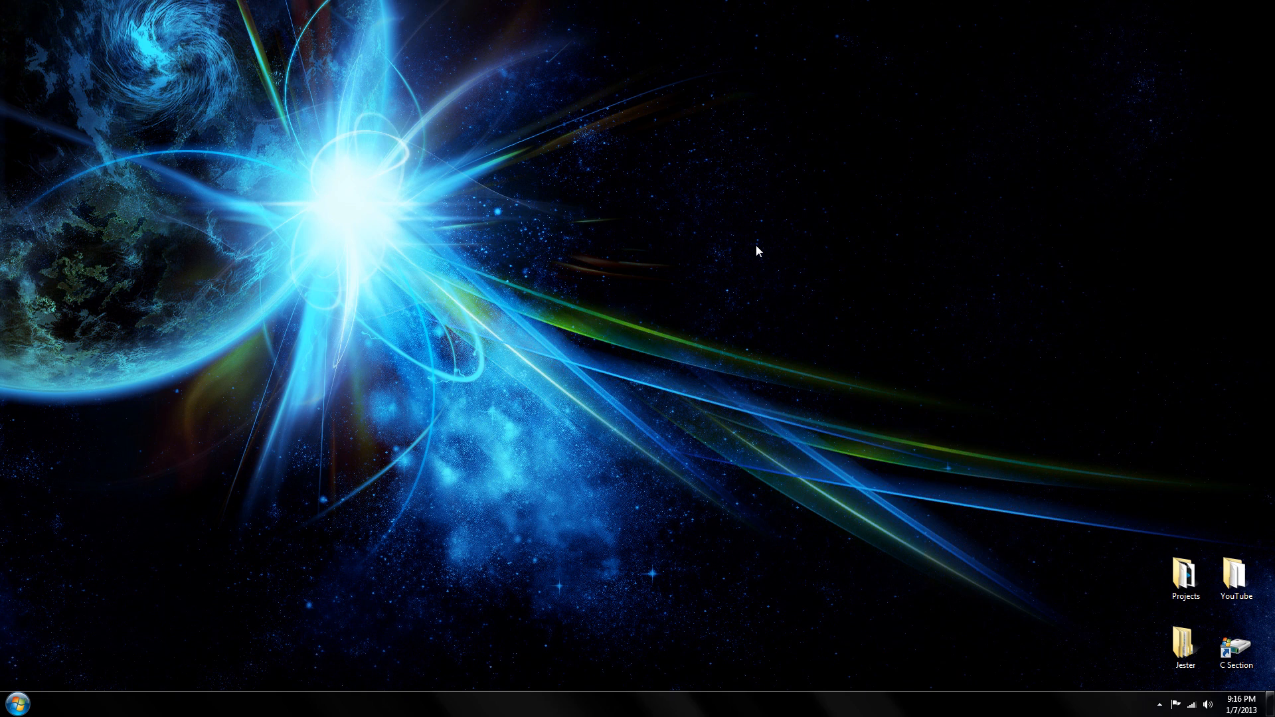
mouse_move(745, 247)
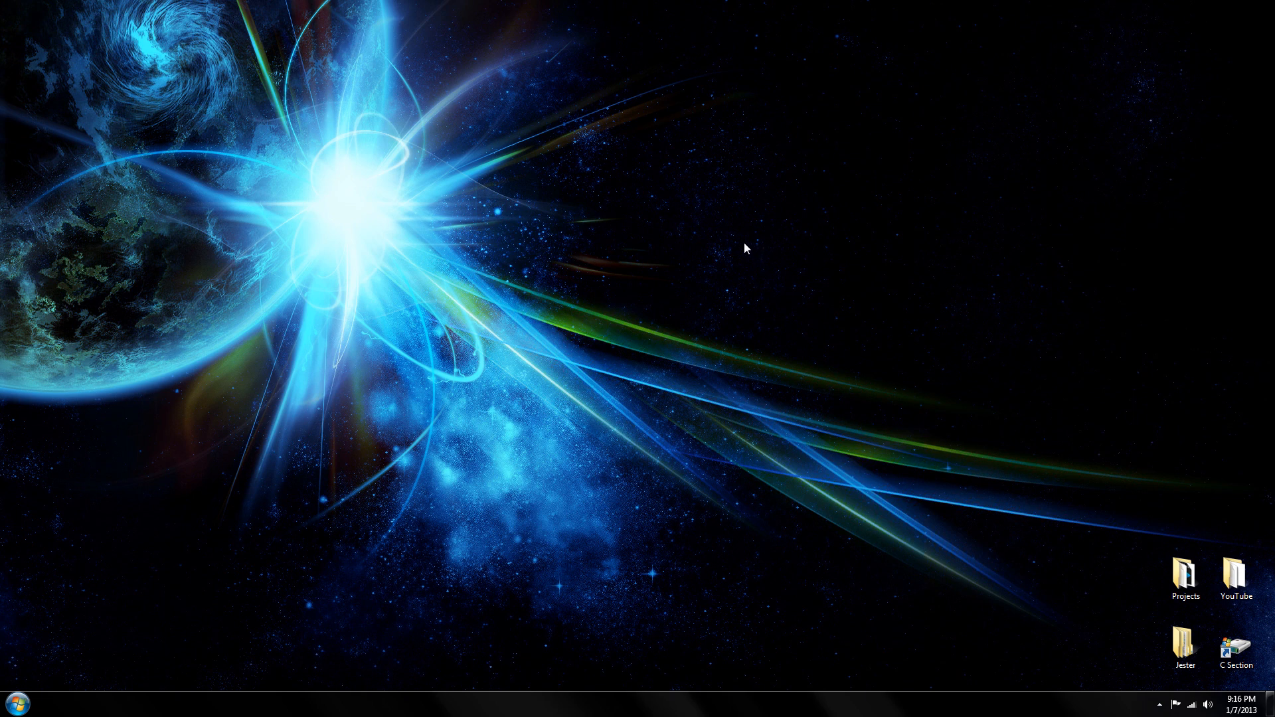
mouse_move(935, 251)
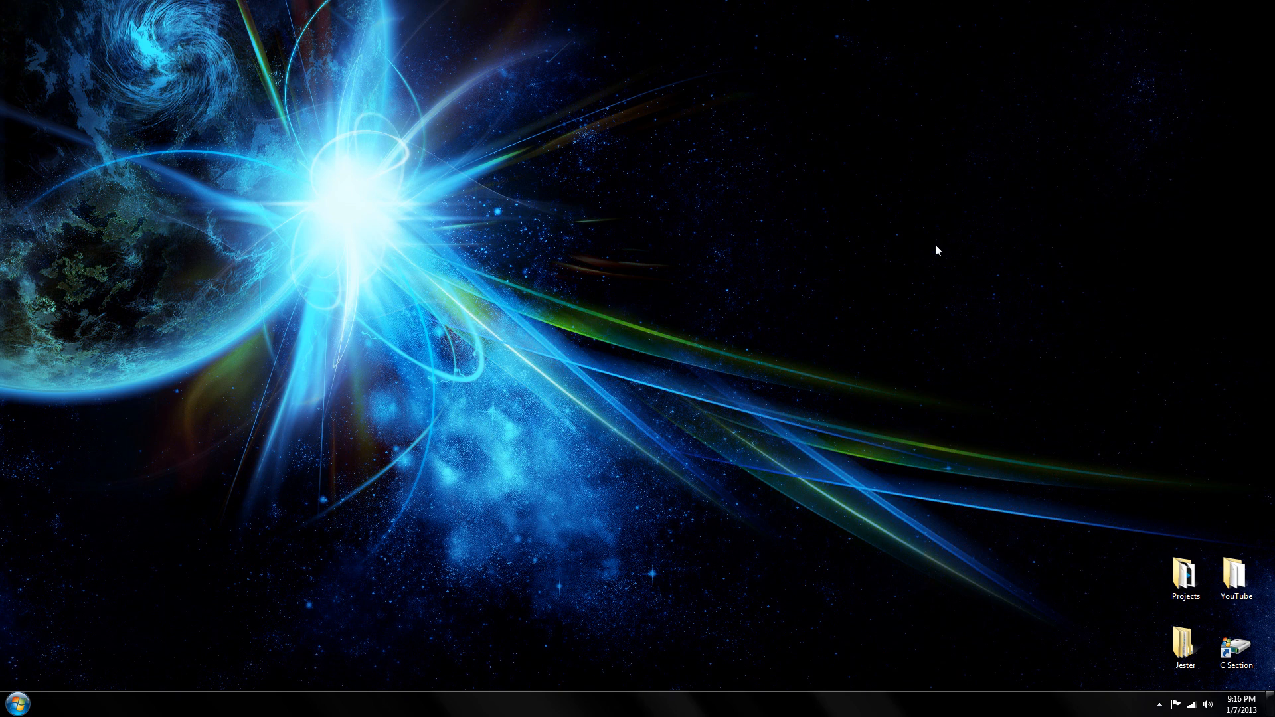
mouse_move(944, 181)
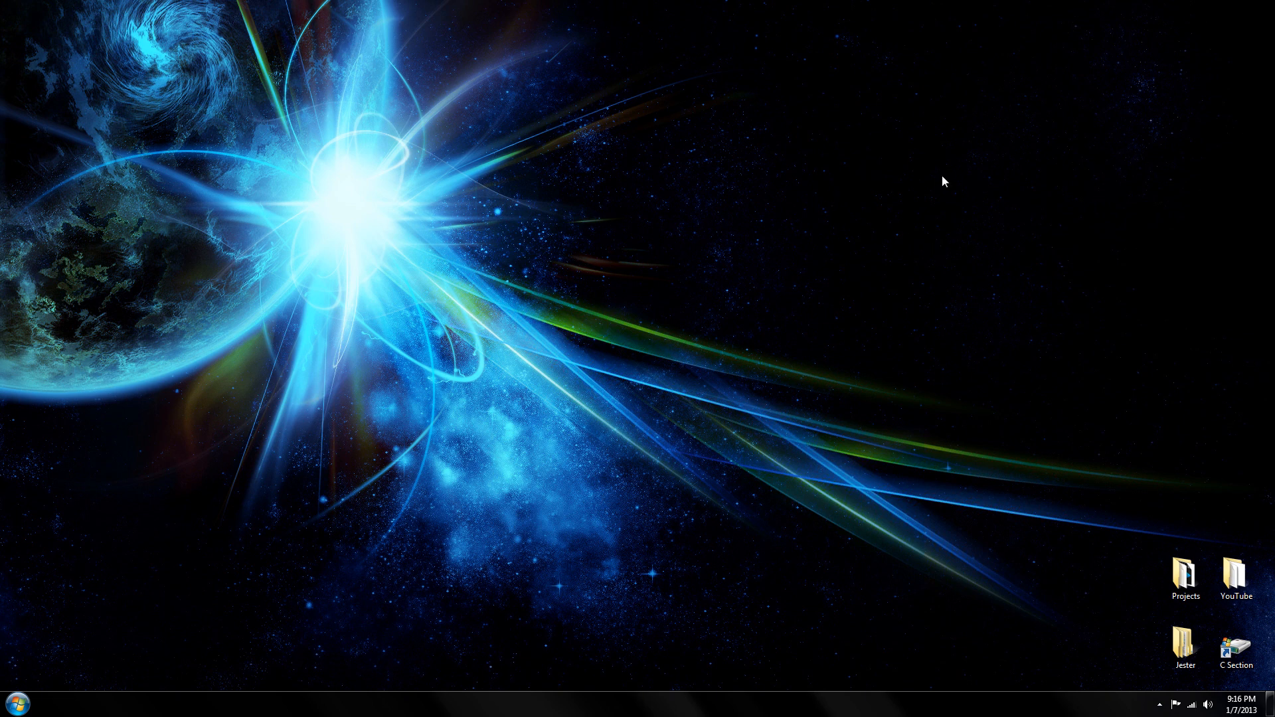
mouse_move(859, 141)
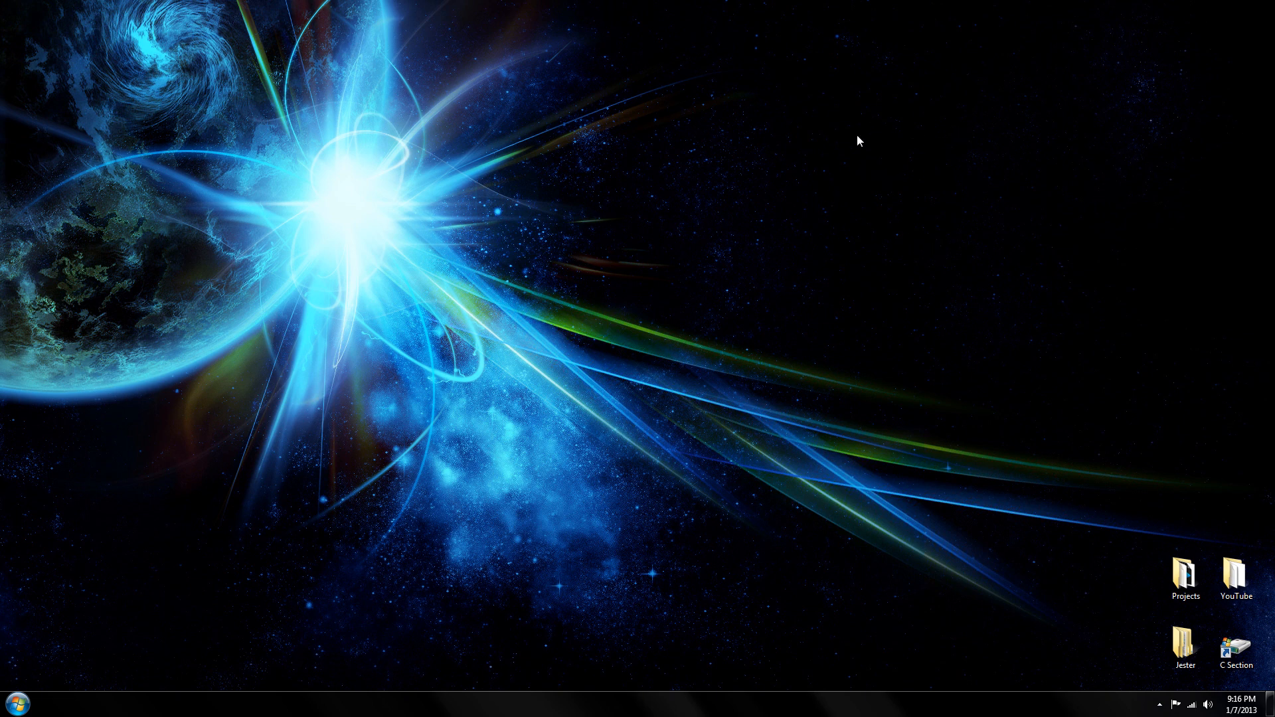
mouse_move(787, 280)
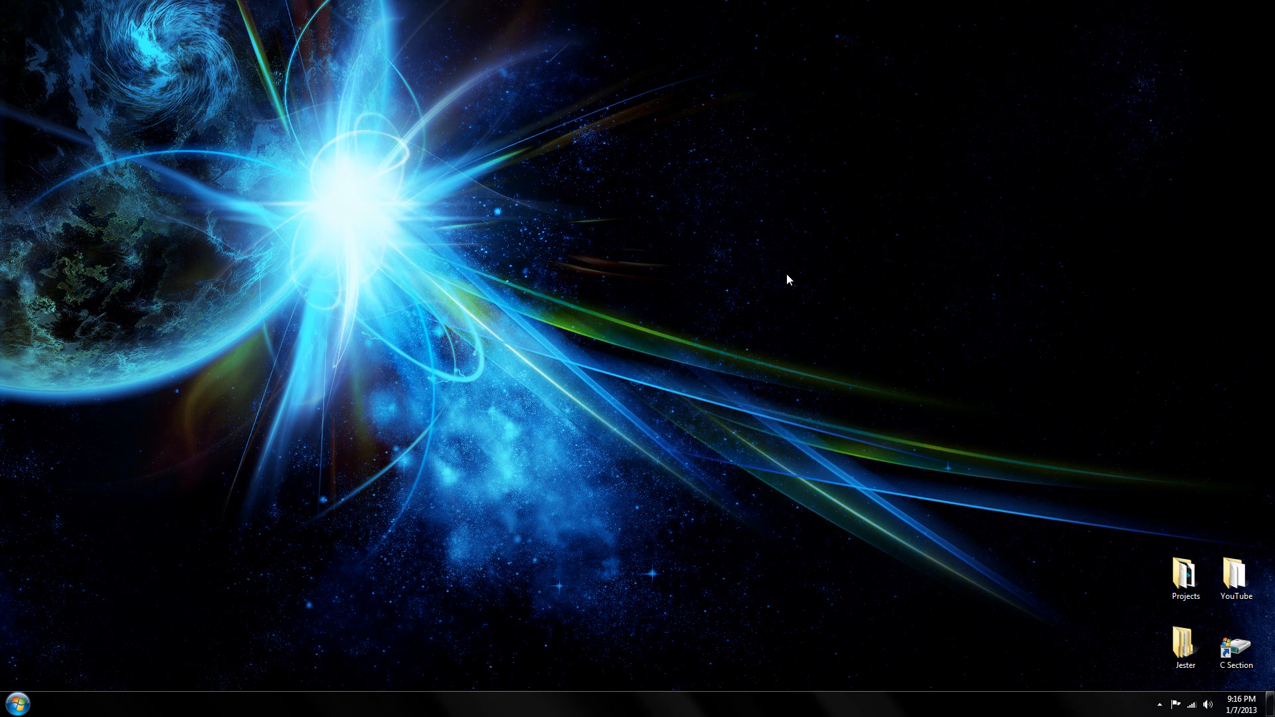
mouse_move(906, 180)
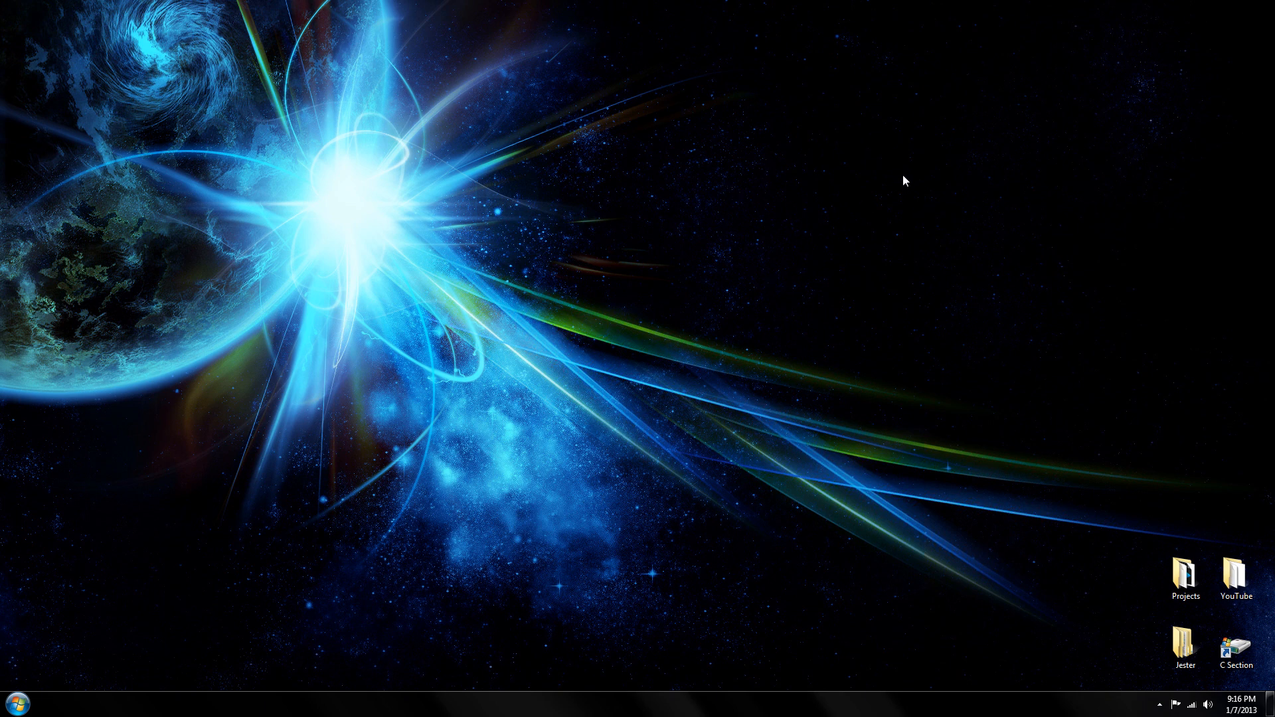
mouse_move(20, 648)
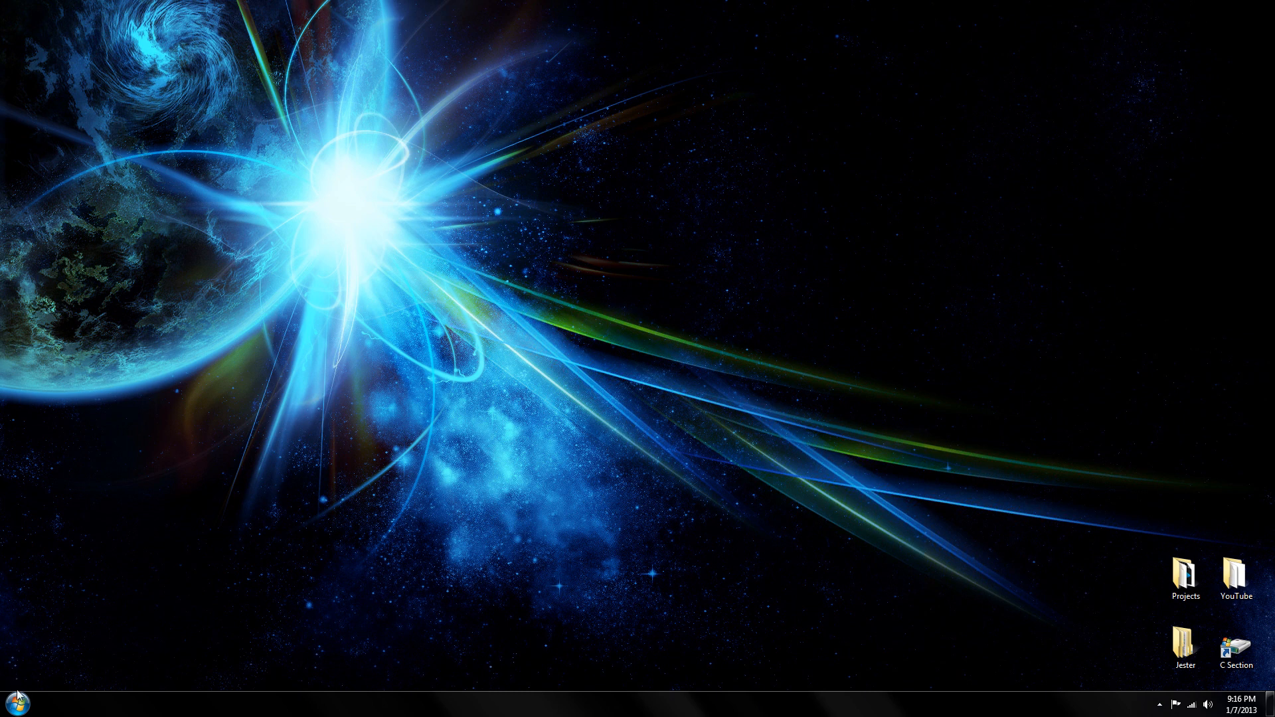
Search the Start menu for 'cmd' and launch Command Prompt.
left_click(14, 702)
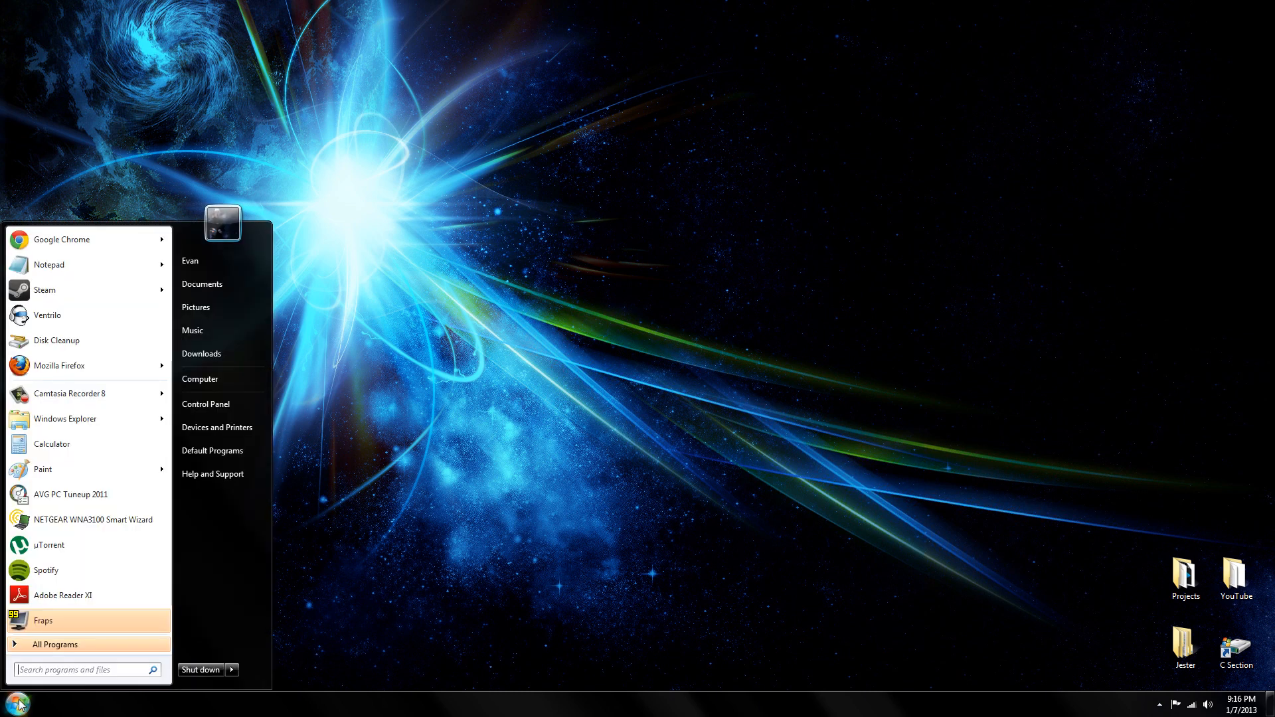
type("cmd")
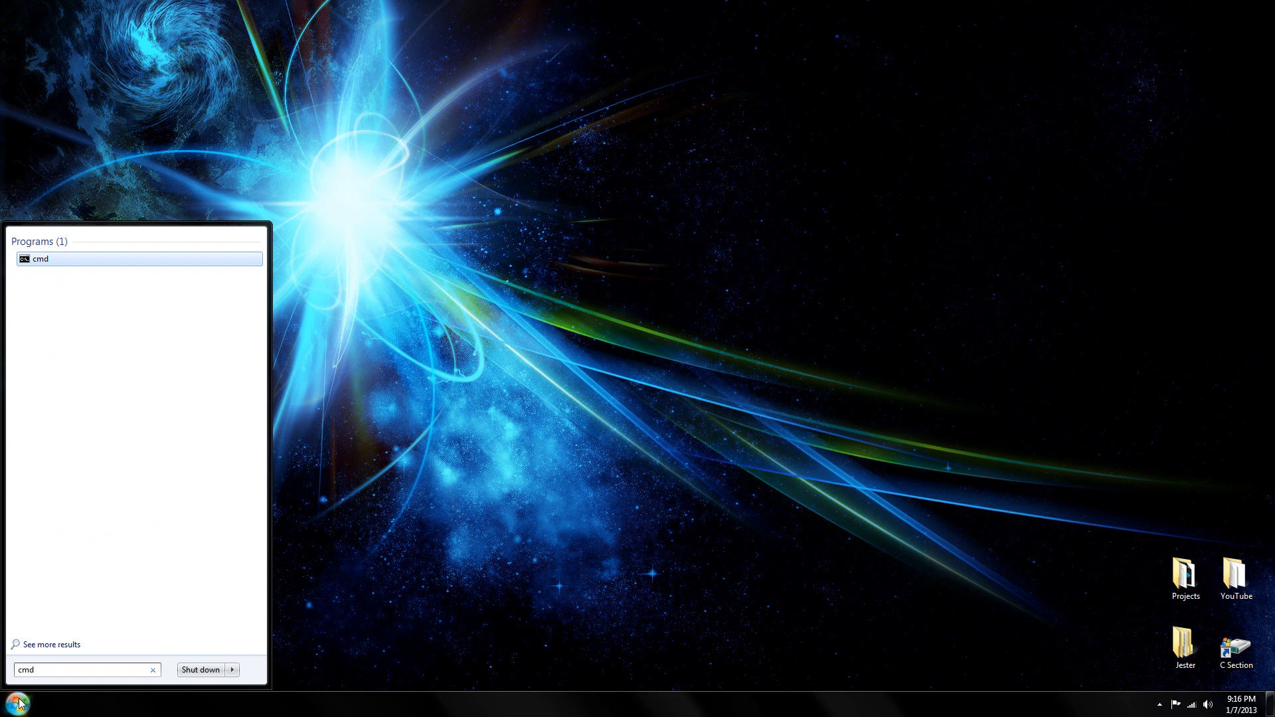
left_click(39, 258)
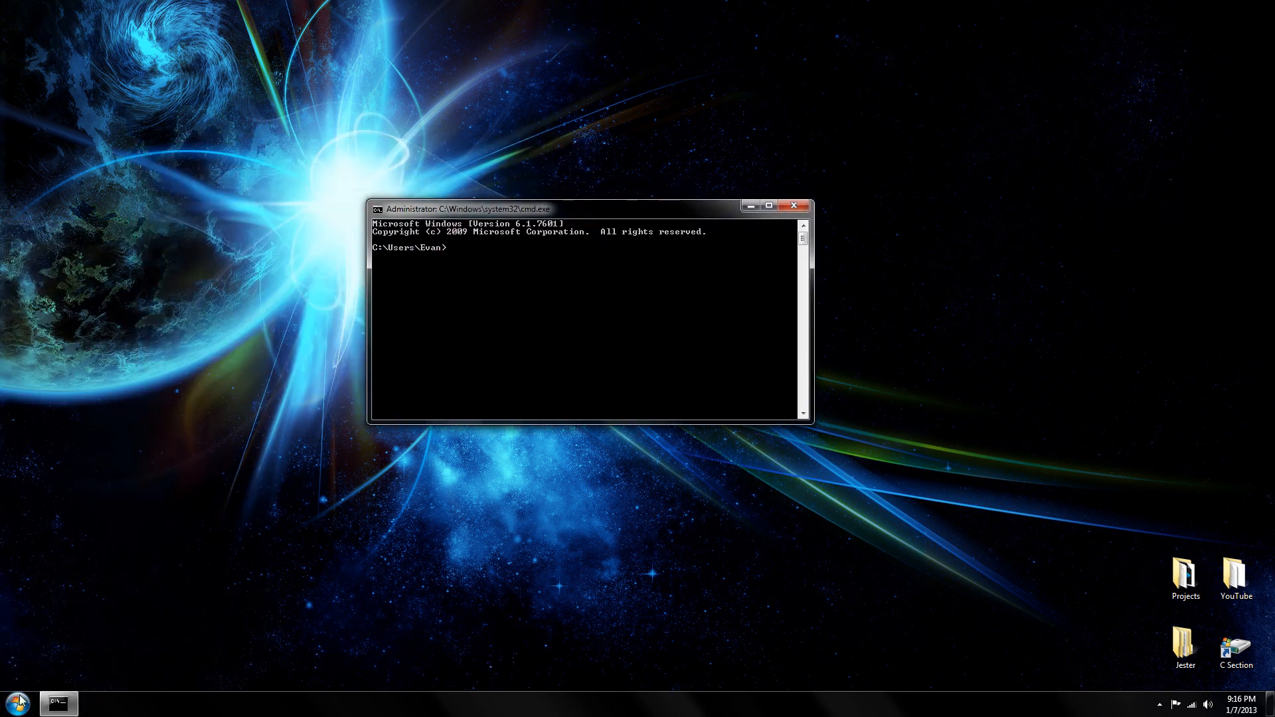
left_click(16, 702)
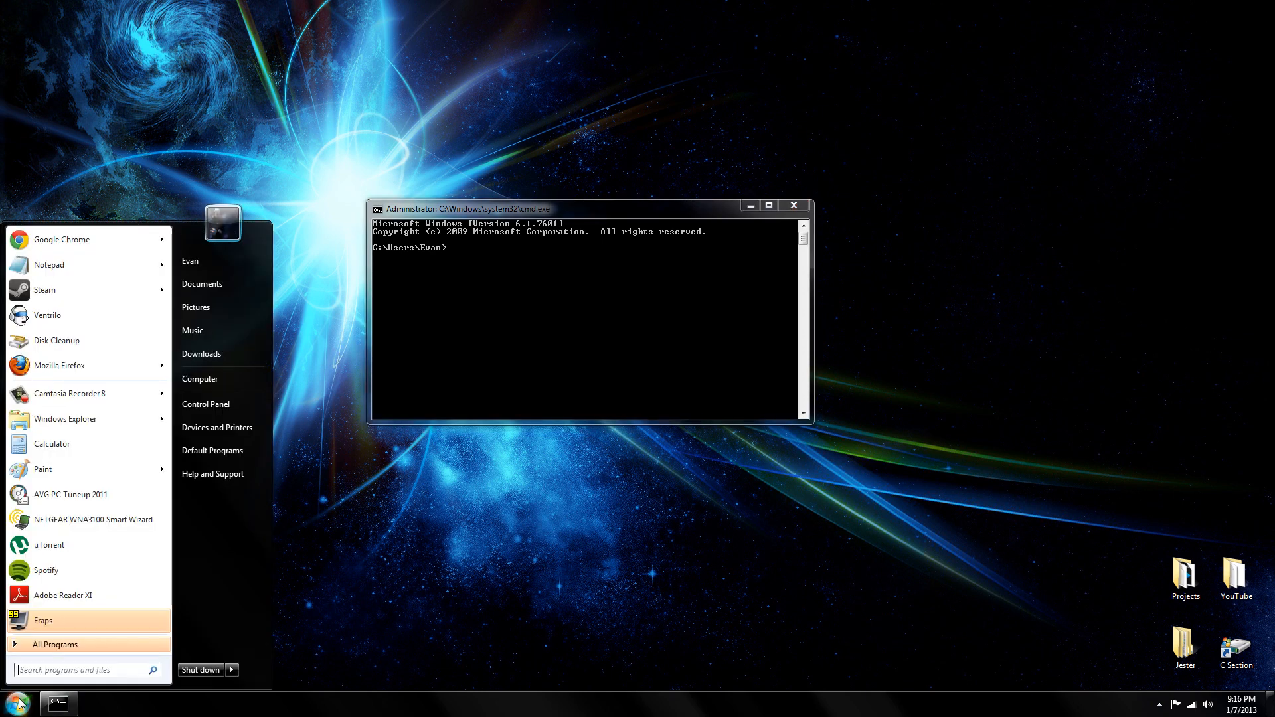
mouse_move(93, 641)
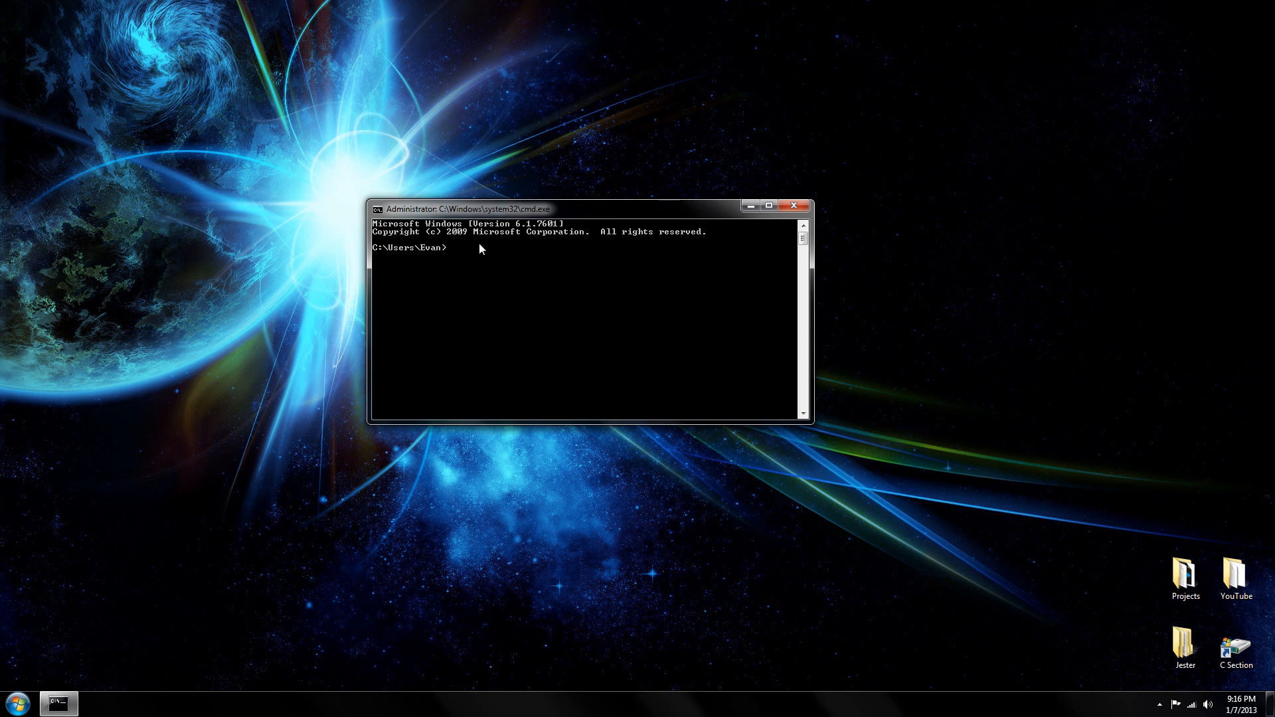
Run ipconfig to read the 192.168.1.1 default gateway, then close Command Prompt.
type("ipconf")
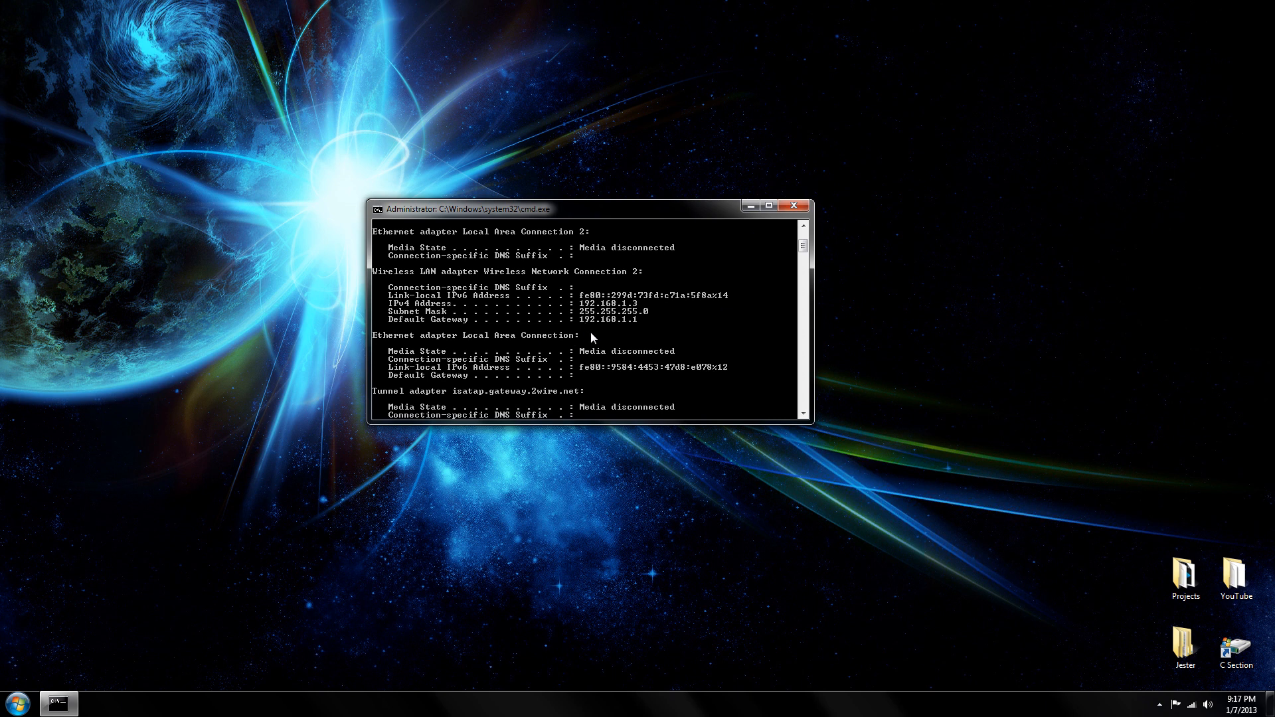
mouse_move(617, 323)
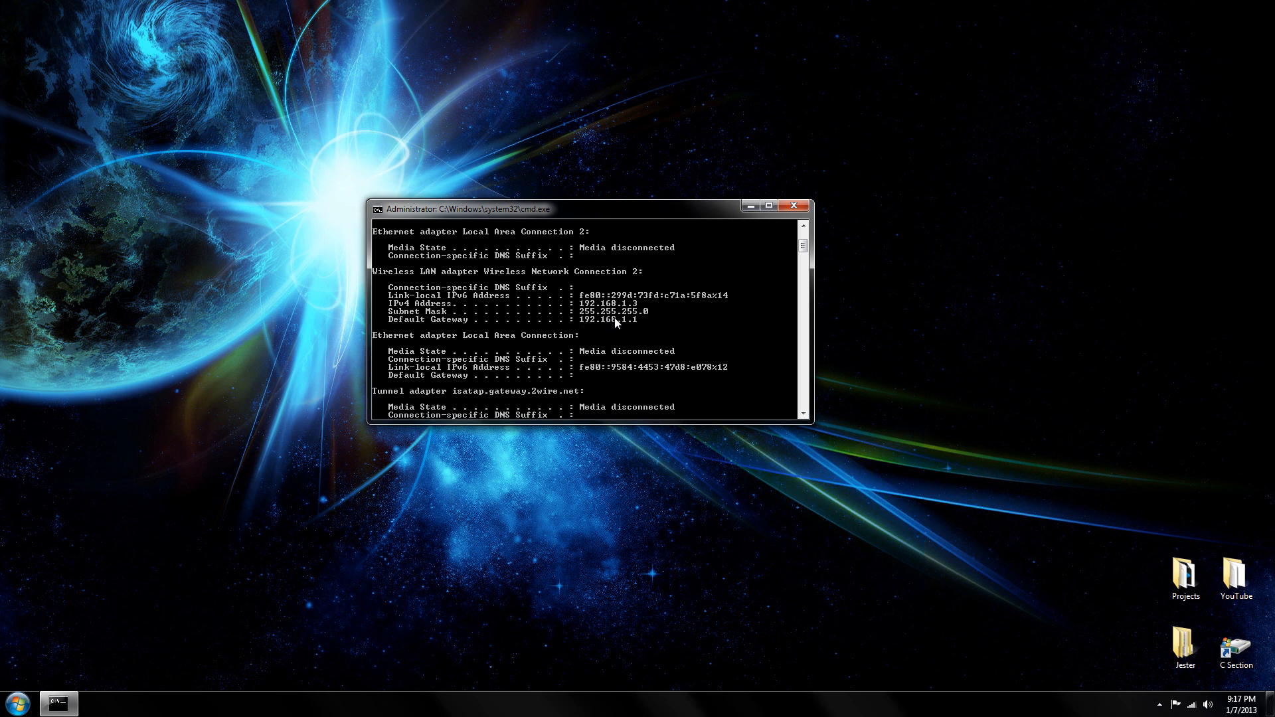
mouse_move(638, 326)
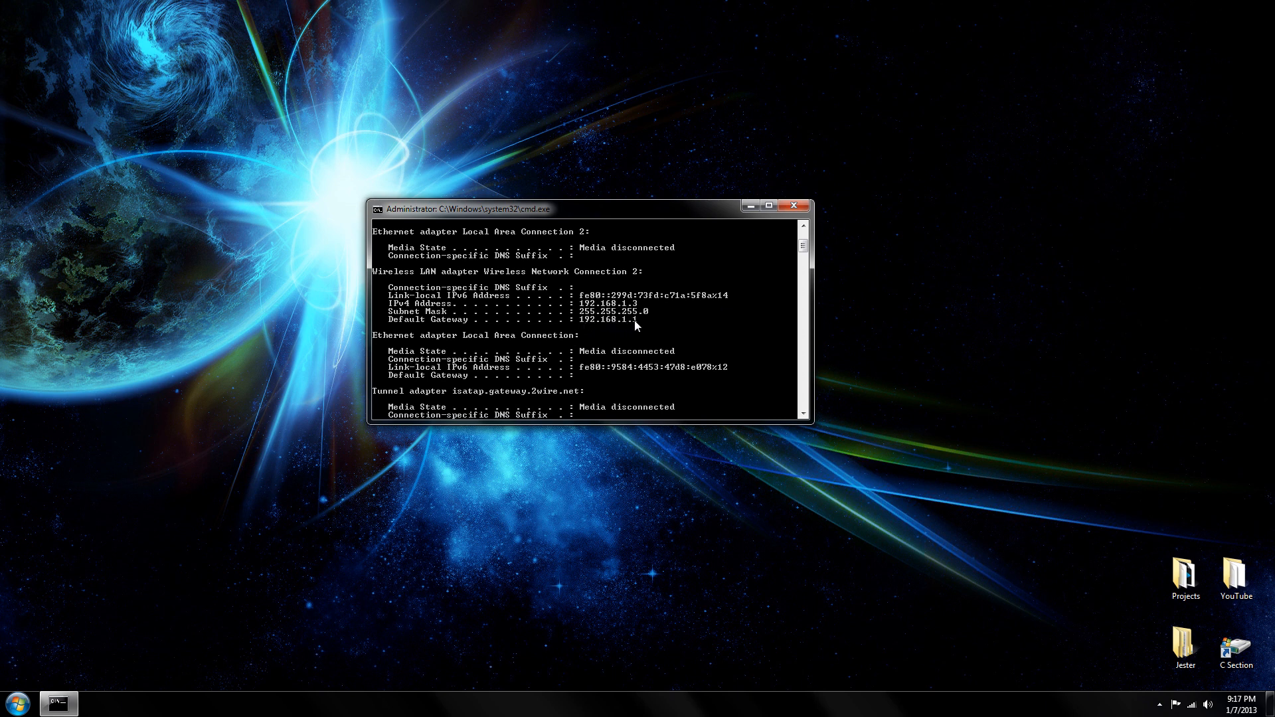
mouse_move(805, 205)
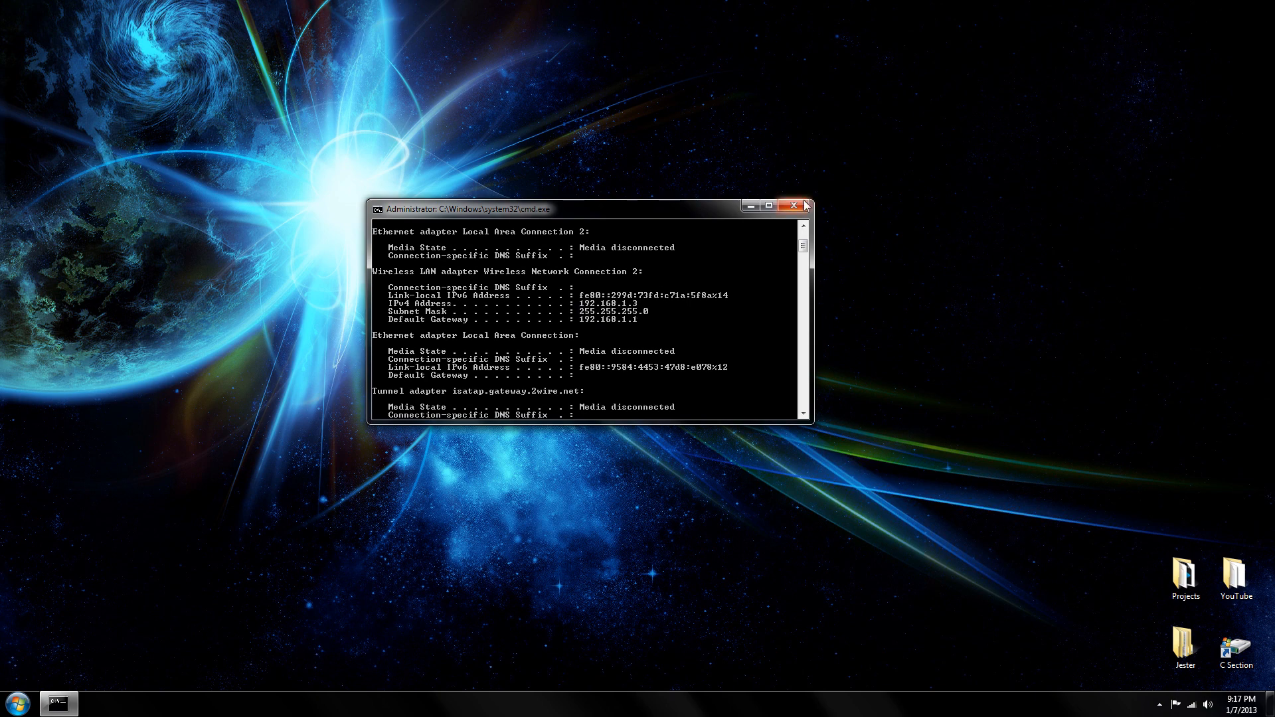
left_click(792, 205)
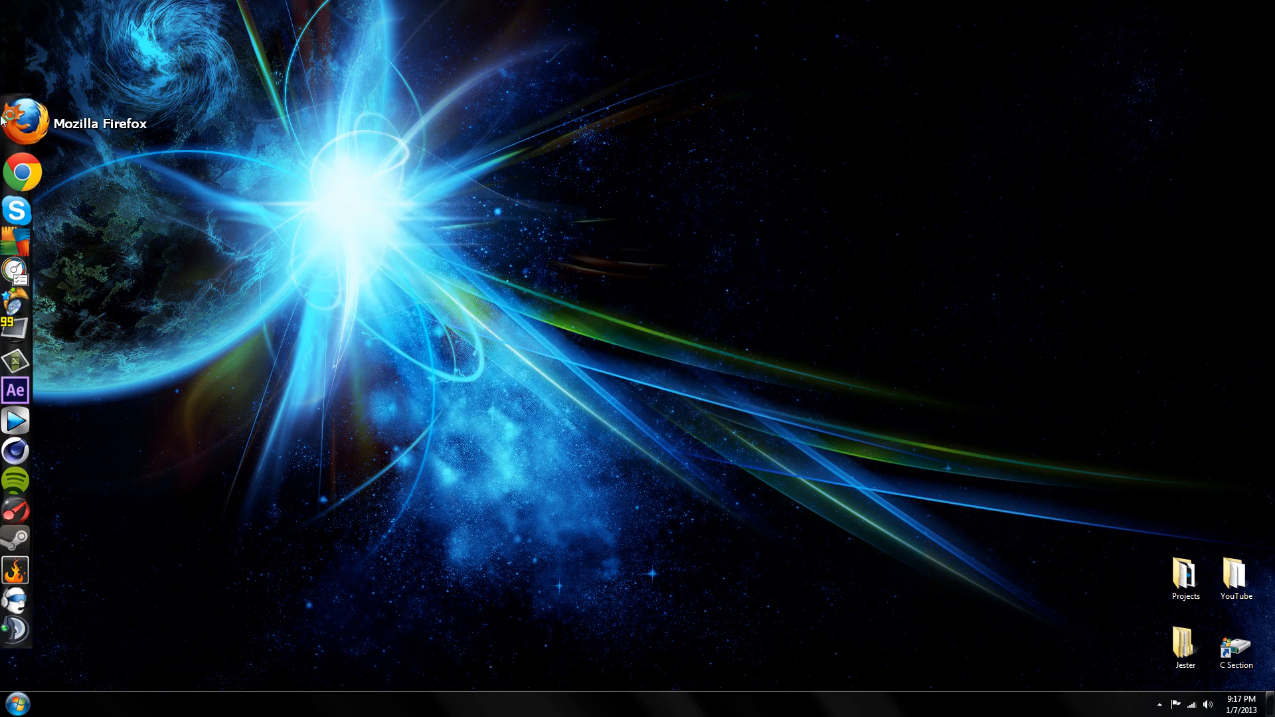
Launch Firefox and log into the router at 192.168.1.1 as admin.
left_click(14, 111)
type("192.168.1.1/")
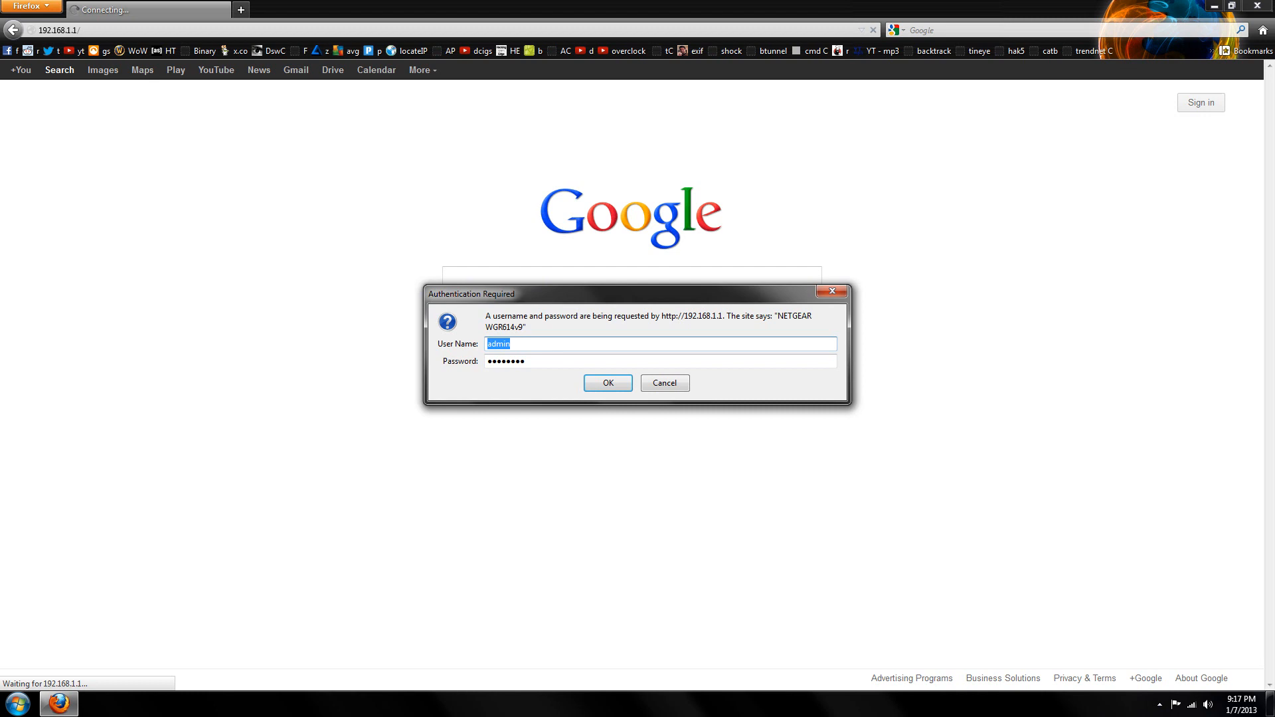
mouse_move(475, 351)
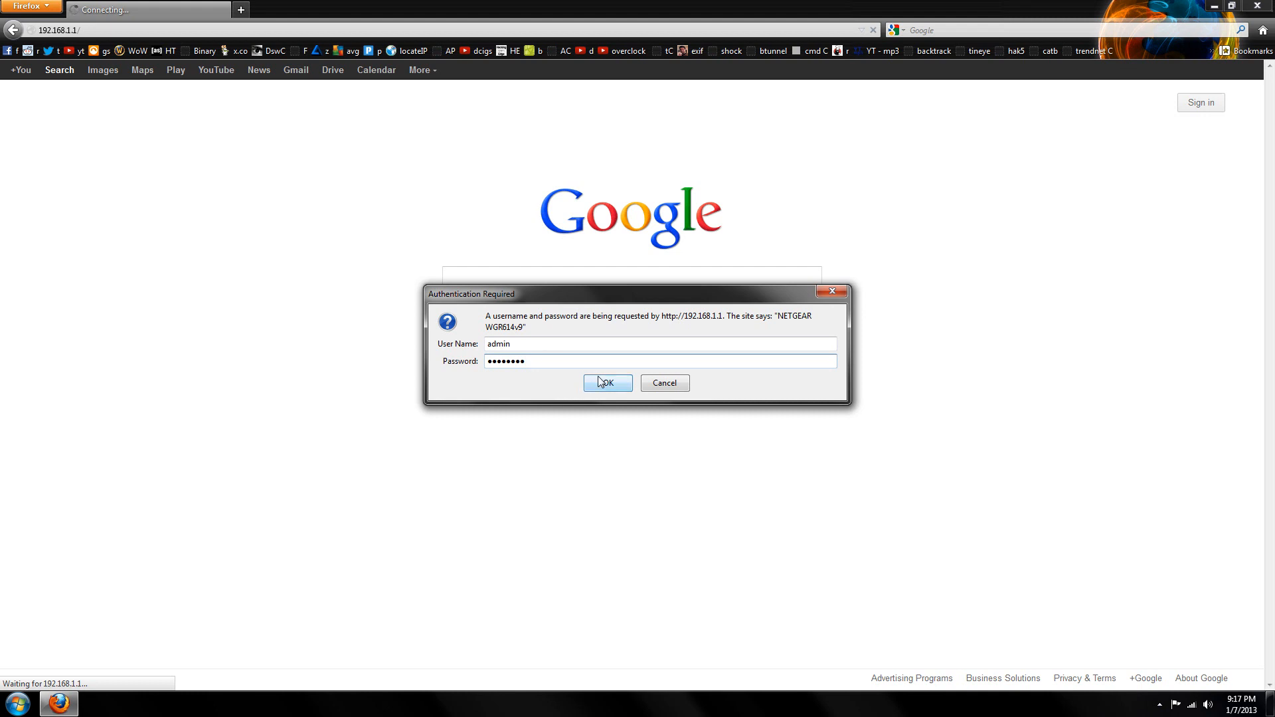
left_click(608, 383)
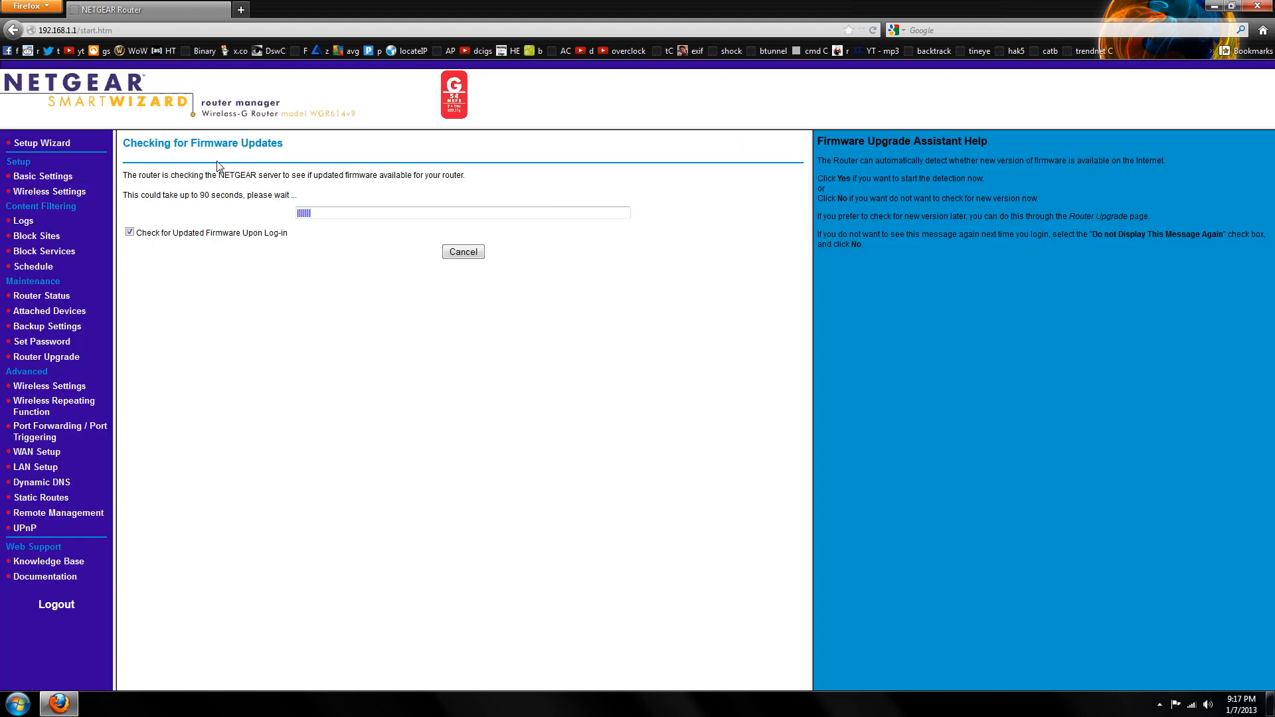
mouse_move(37, 451)
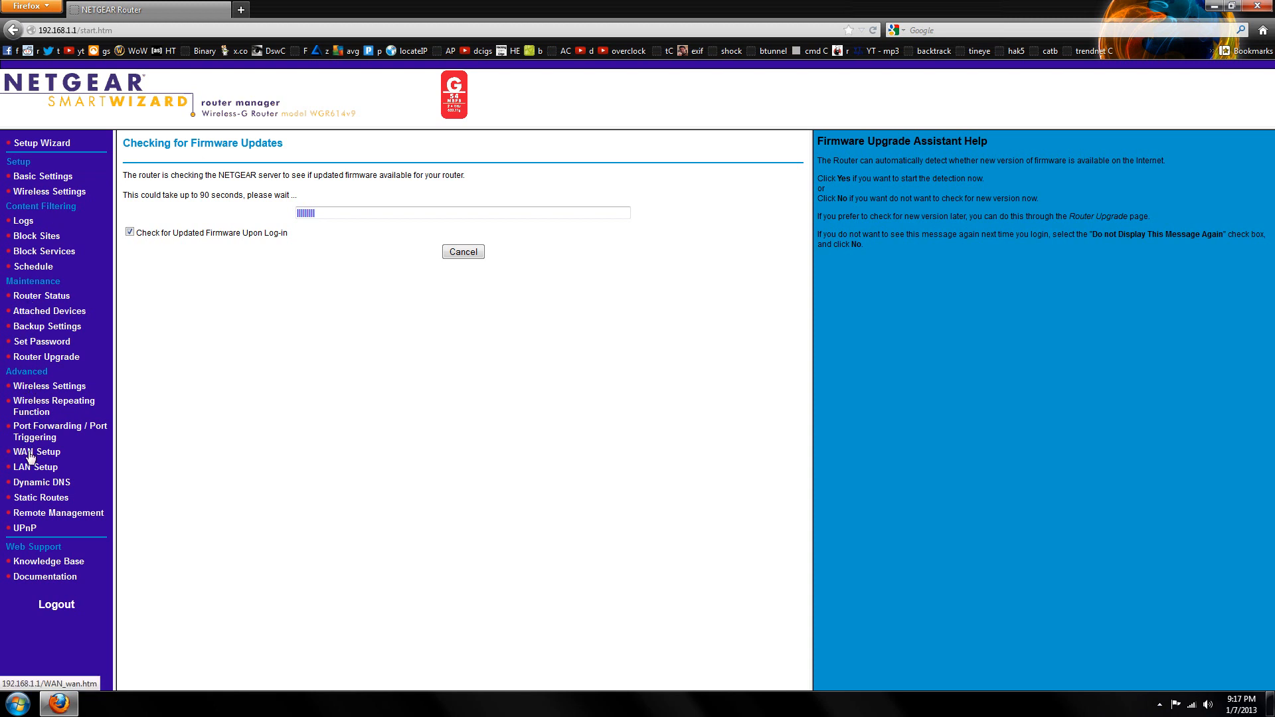
On WAN Setup, disable SPI Firewall and SIP ALG, and set NAT Filtering to Open.
left_click(37, 452)
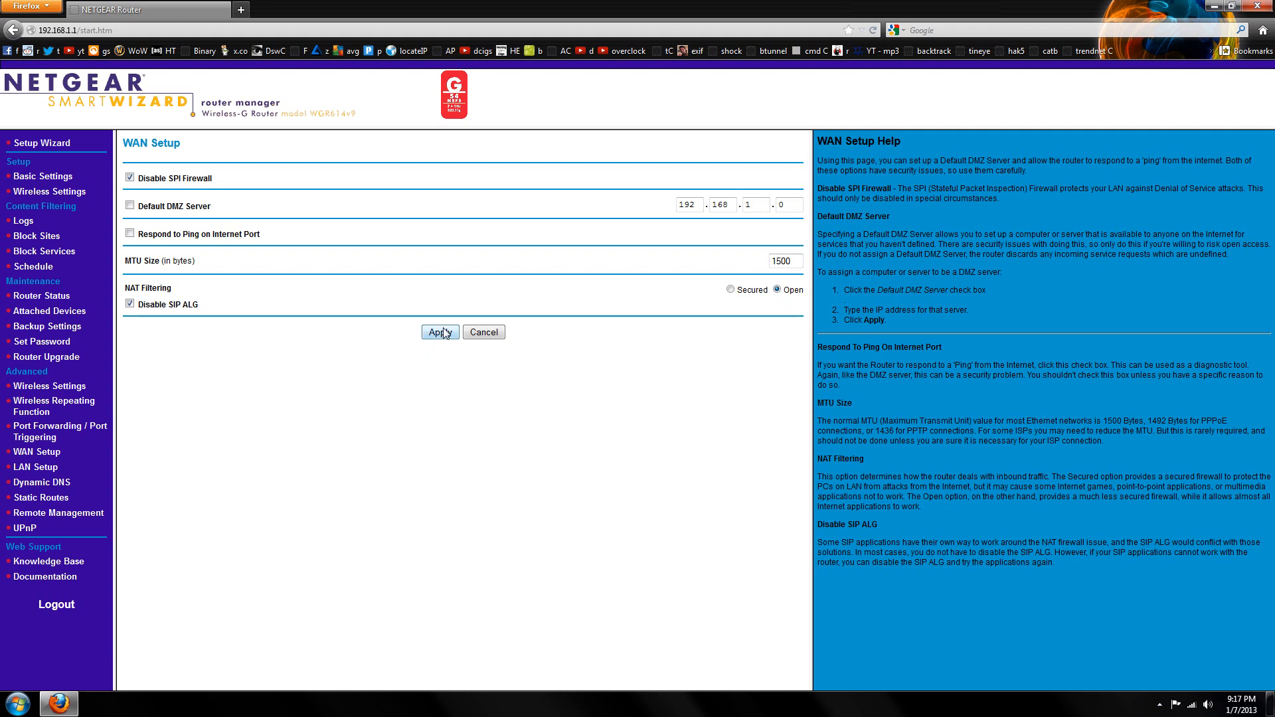
mouse_move(214, 390)
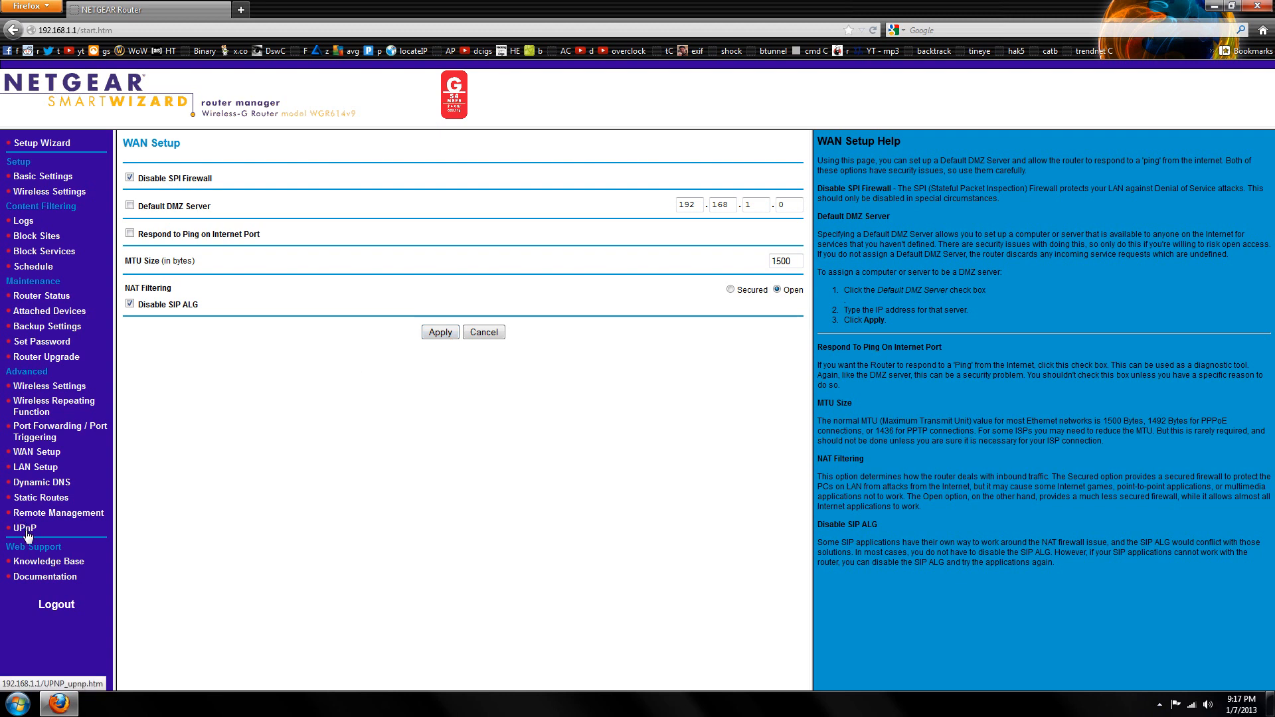
On the UPnP page, keep Turn UPnP On checked and apply it.
left_click(24, 527)
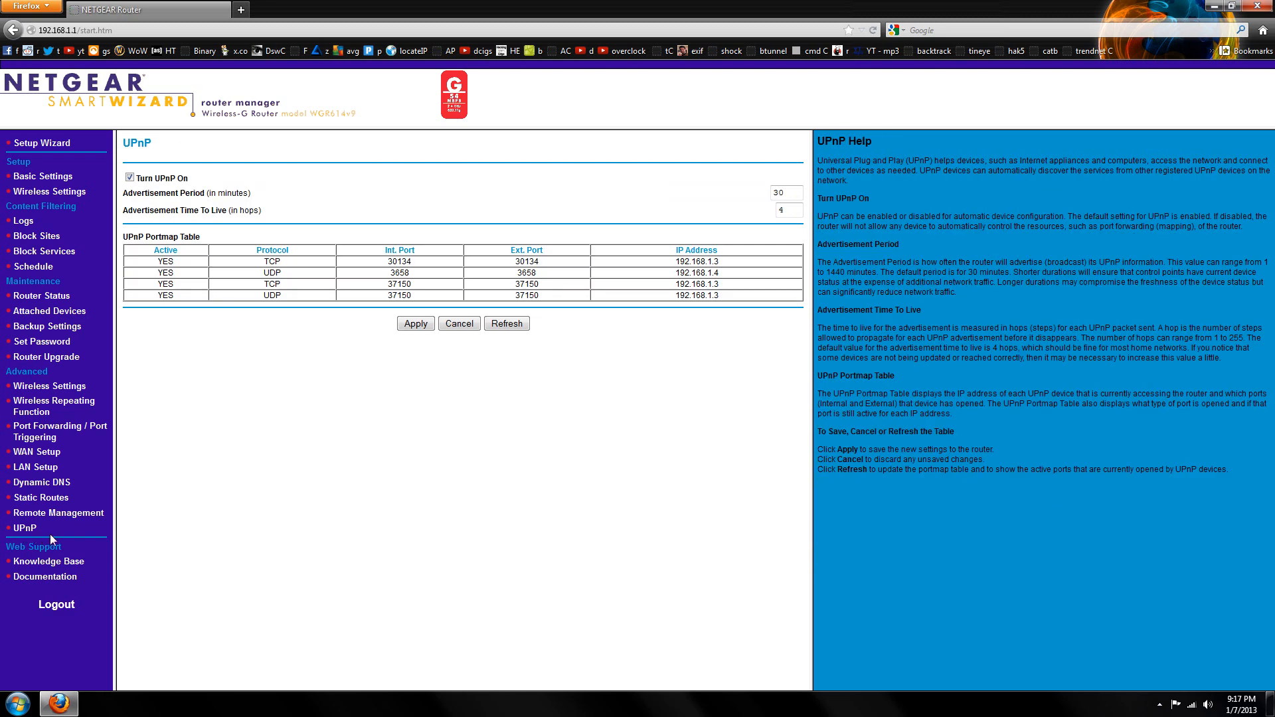
mouse_move(160, 182)
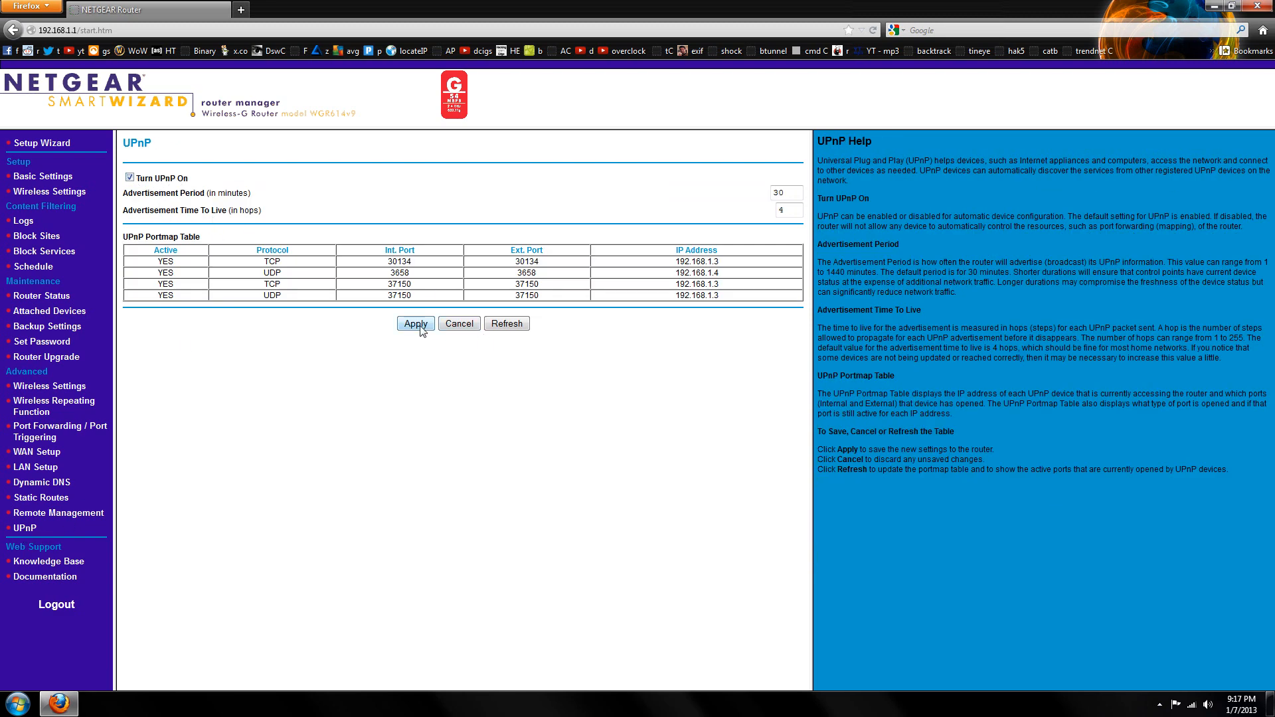
left_click(414, 323)
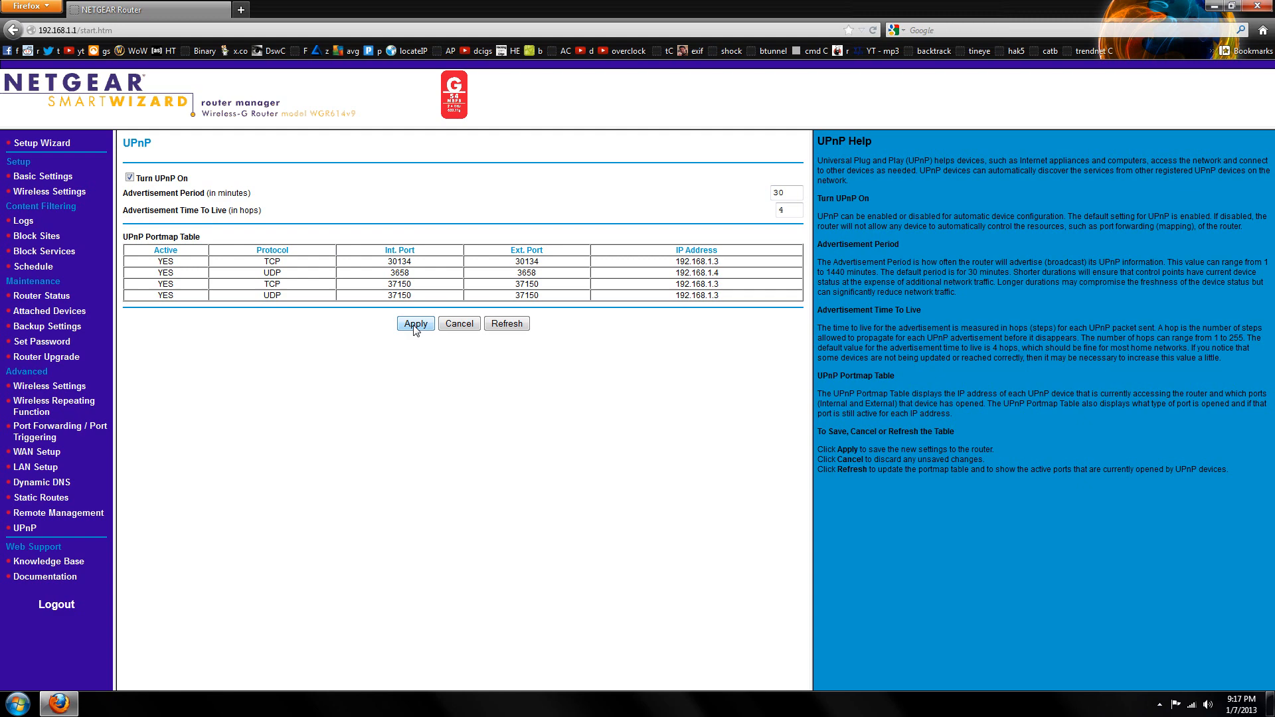